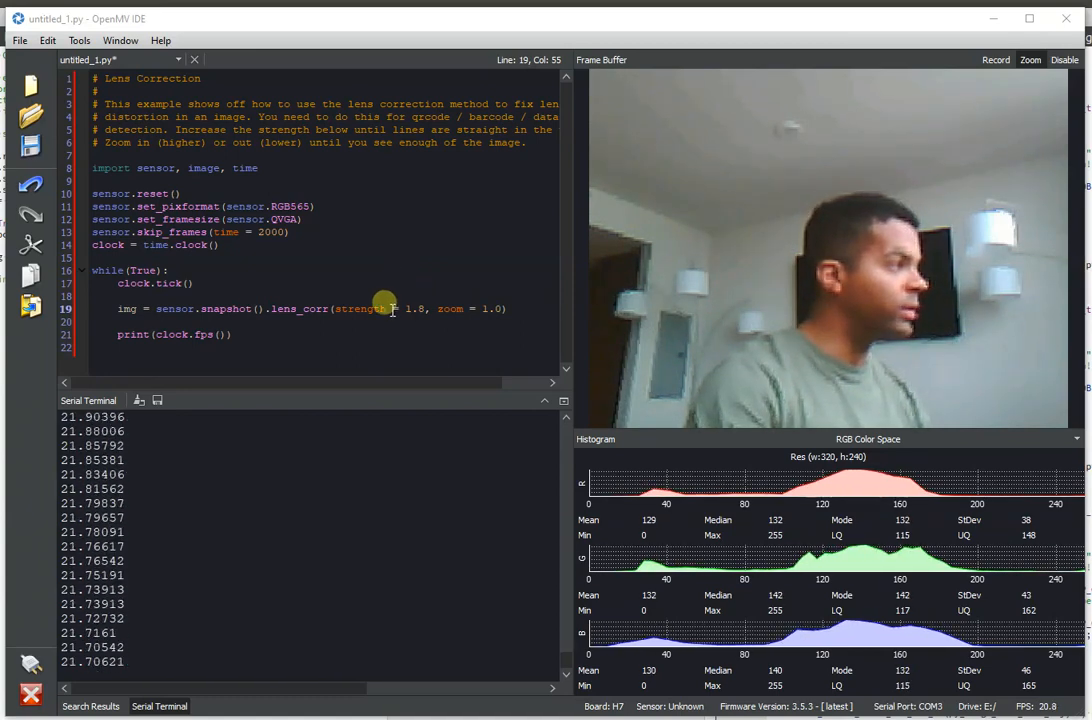
Watch the lens correction example at QVGA and QQVGA, then halt the running script.
{"action": "left_click", "coordinate": [386, 320]}
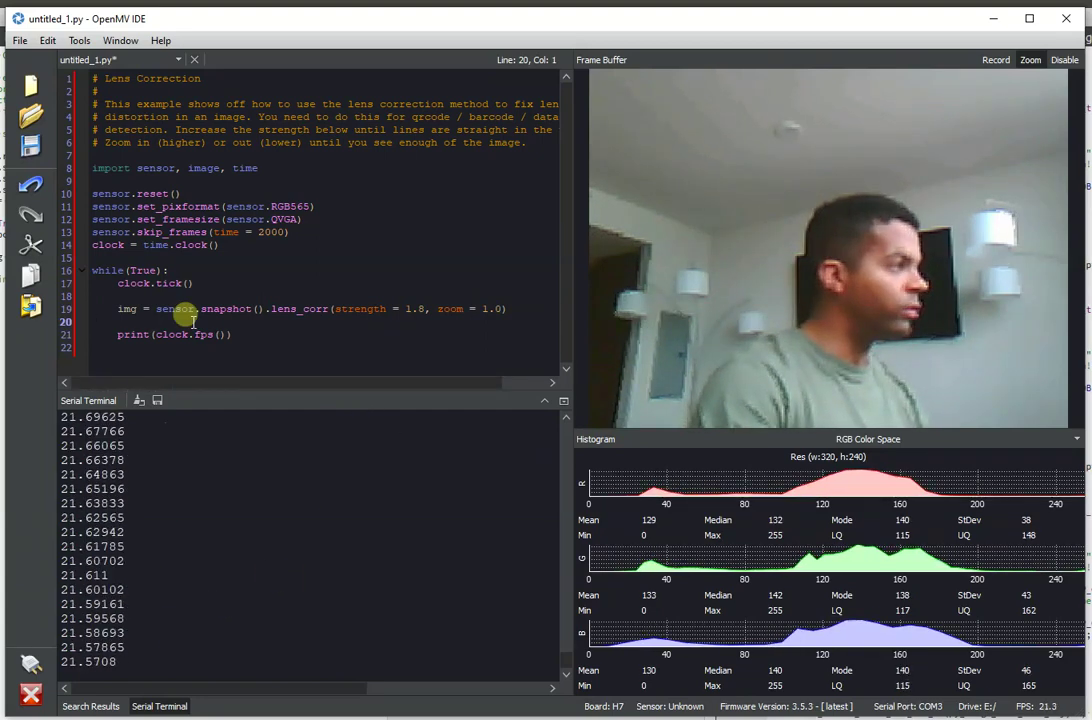
{"action": "left_click", "coordinate": [304, 218]}
{"action": "type", "text": "Q"}
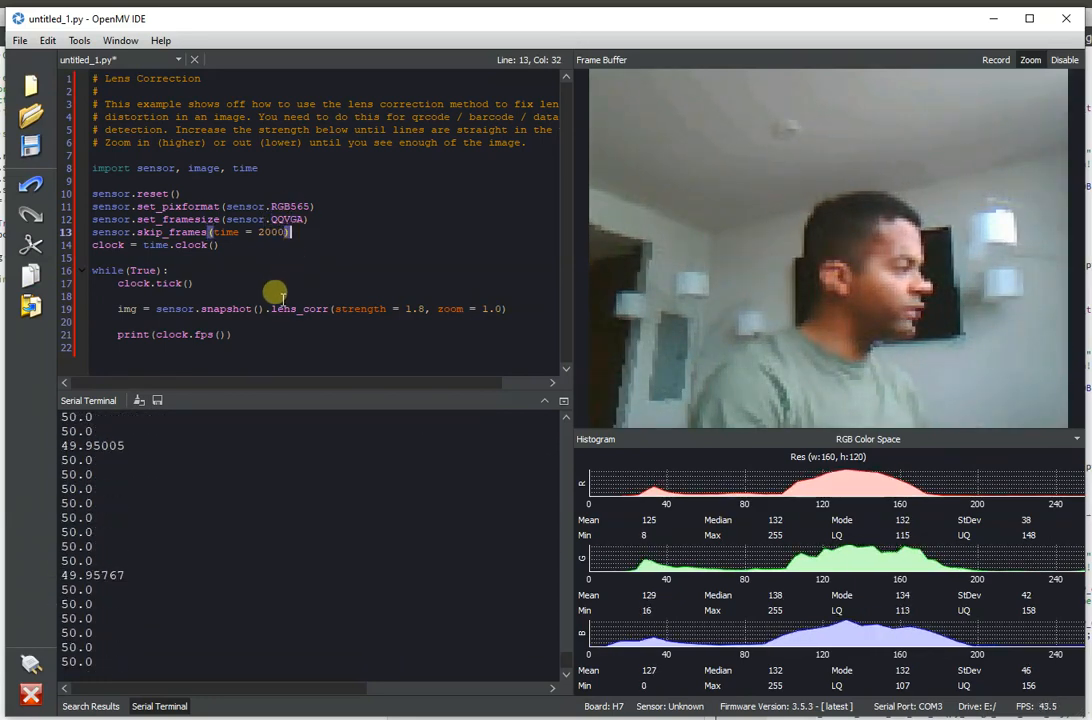
{"action": "left_click", "coordinate": [280, 218]}
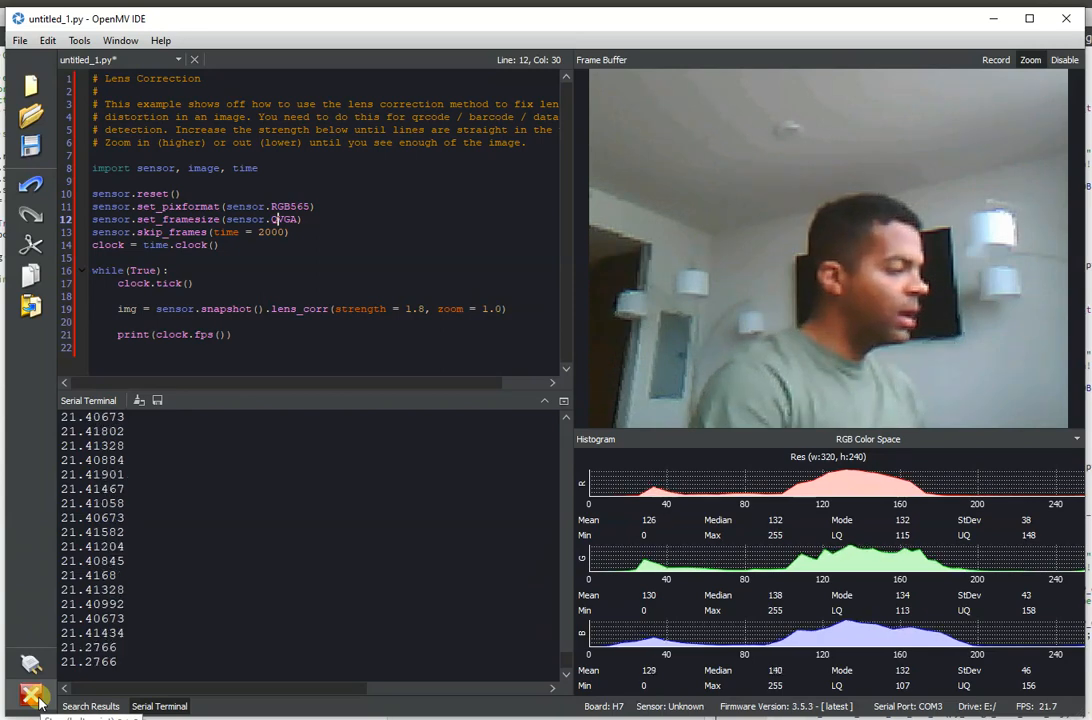
{"action": "left_click", "coordinate": [30, 696]}
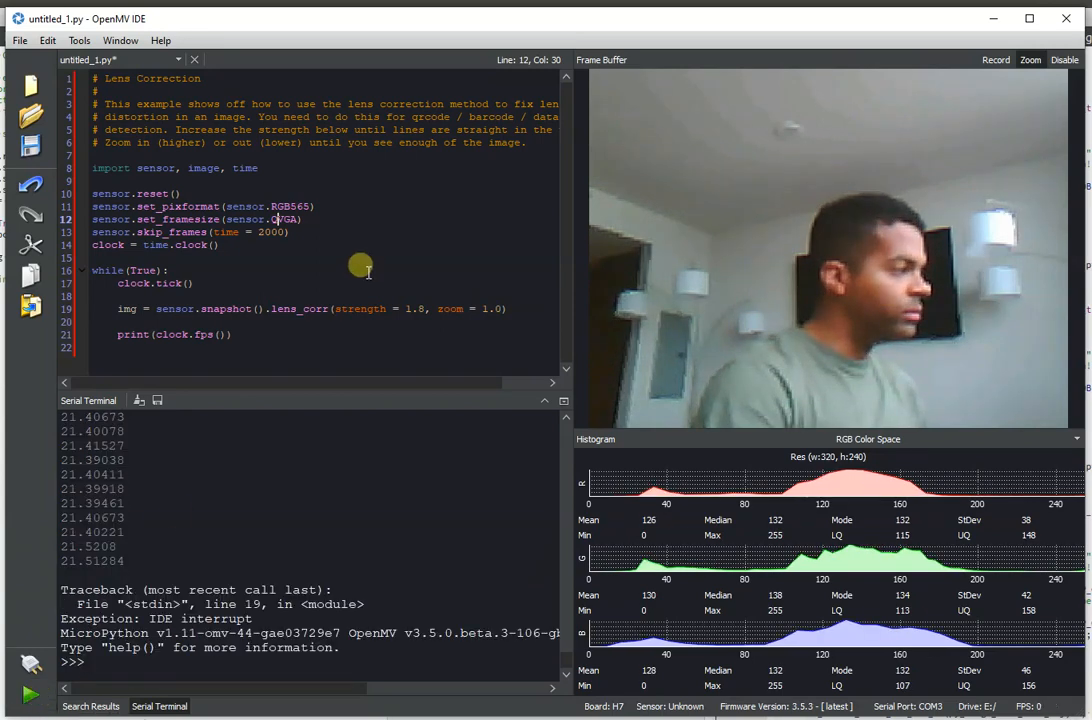
Start the lens correction script again at QVGA on the OV7725 camera.
{"action": "left_click", "coordinate": [222, 244]}
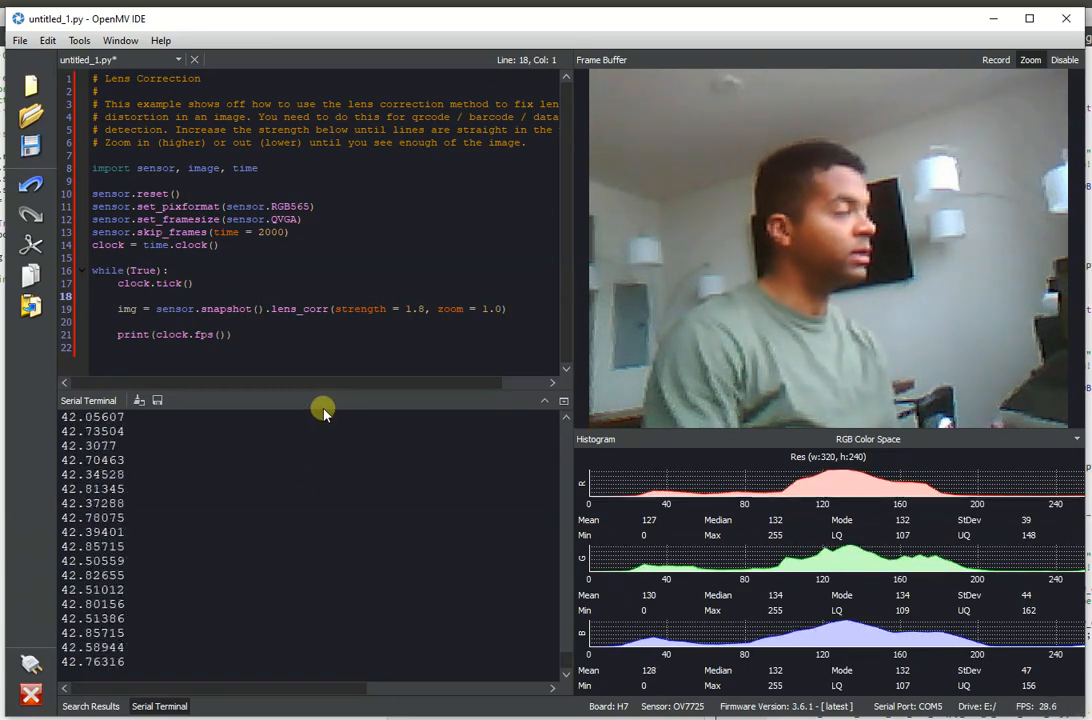
{"action": "mouse_move", "coordinate": [282, 264]}
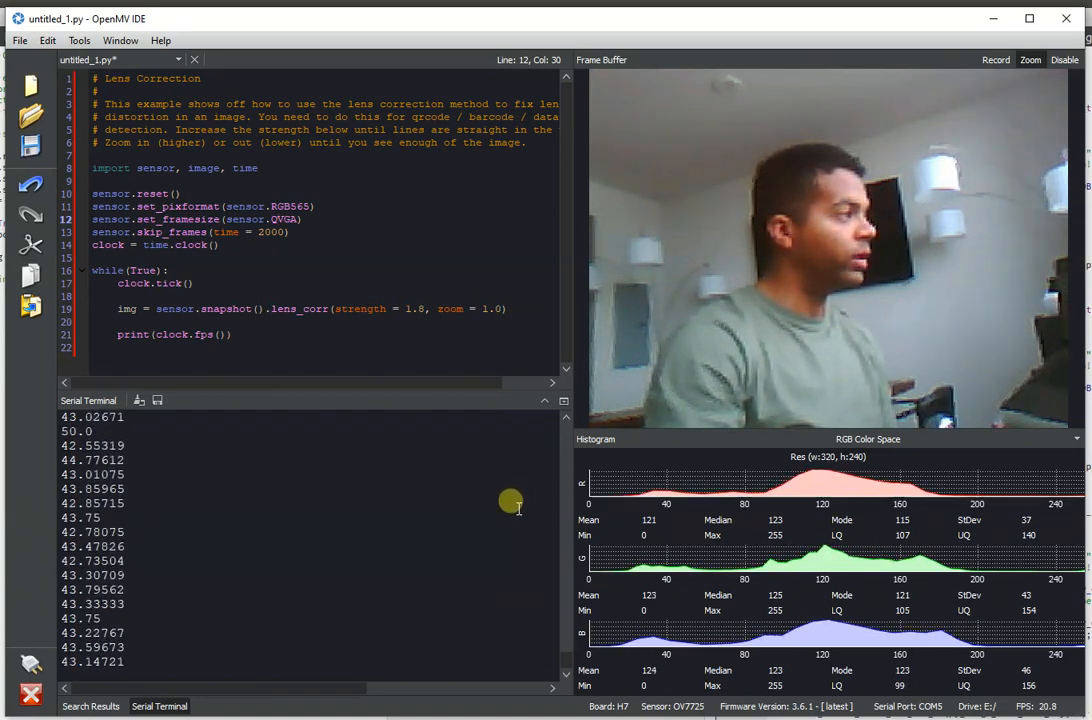
{"action": "mouse_move", "coordinate": [384, 322]}
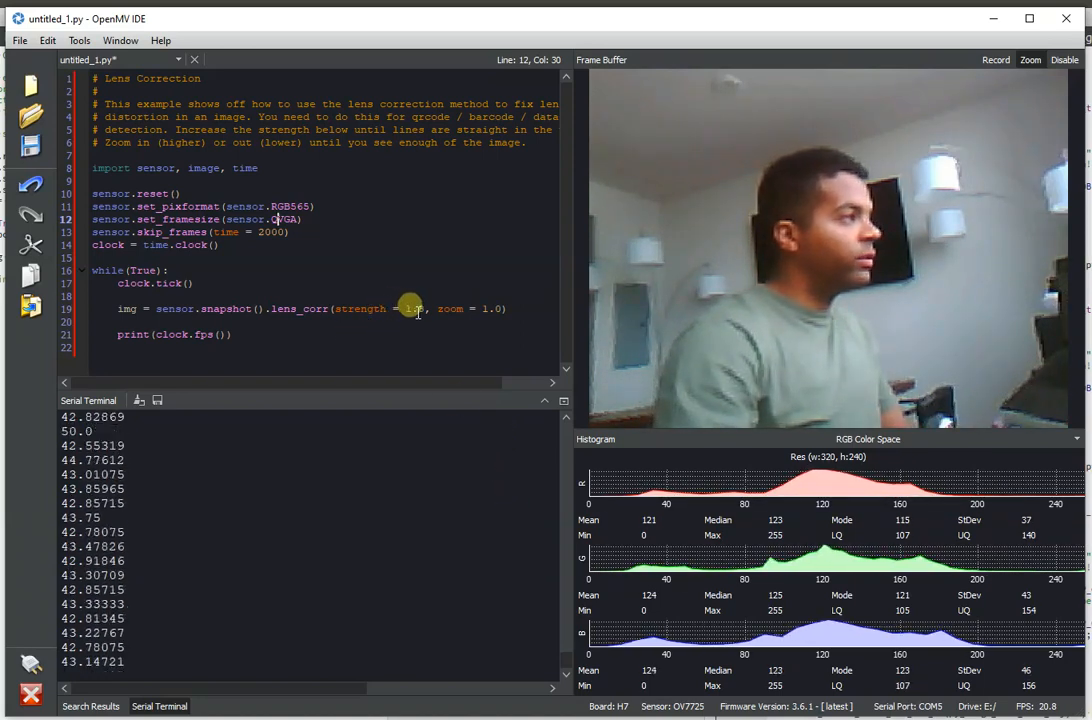
Clear the zoom value 1.0 from the lens_corr call on line 19.
{"action": "left_click", "coordinate": [412, 308]}
{"action": "type", "text": "#"}
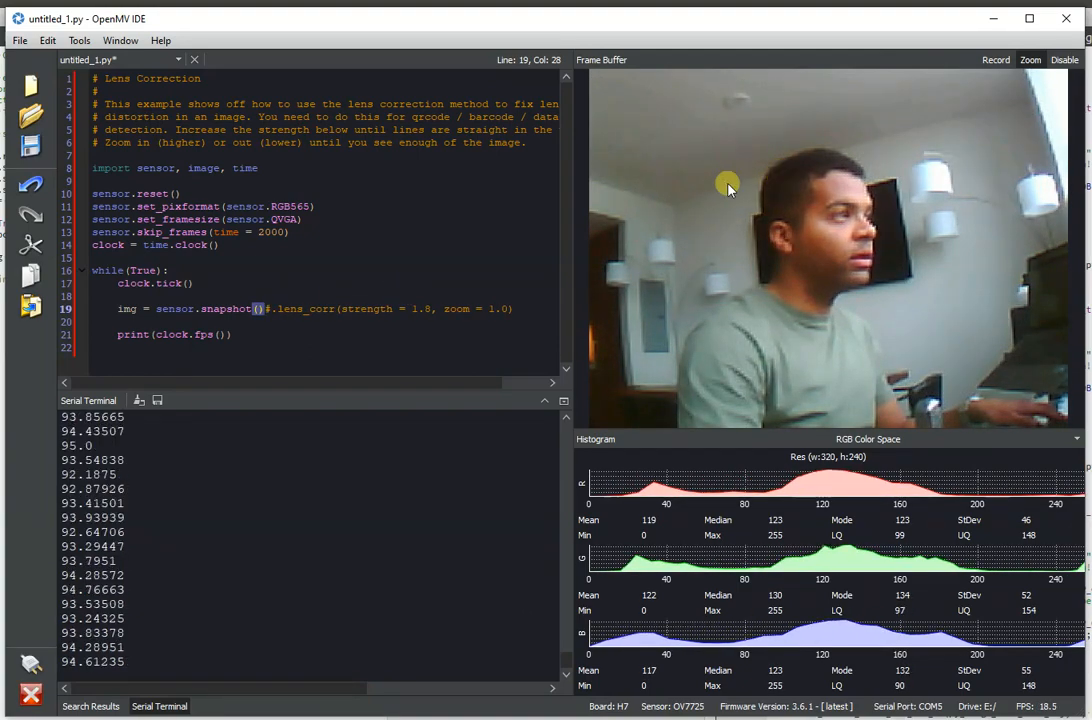
{"action": "mouse_move", "coordinate": [1022, 112]}
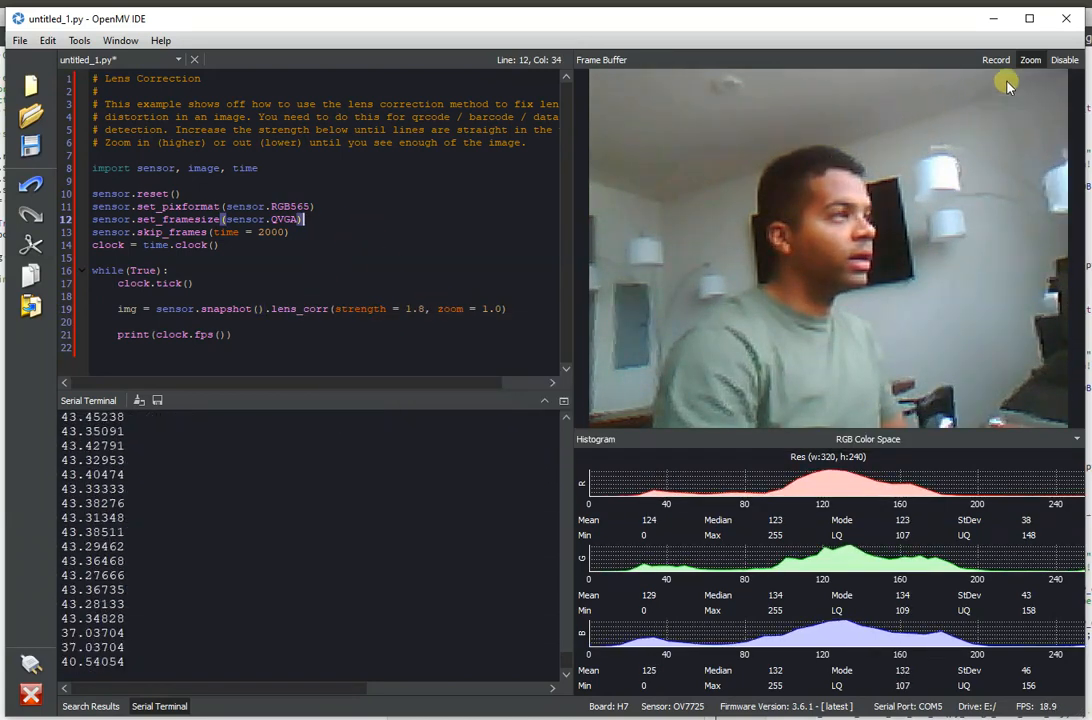
{"action": "mouse_move", "coordinate": [810, 236]}
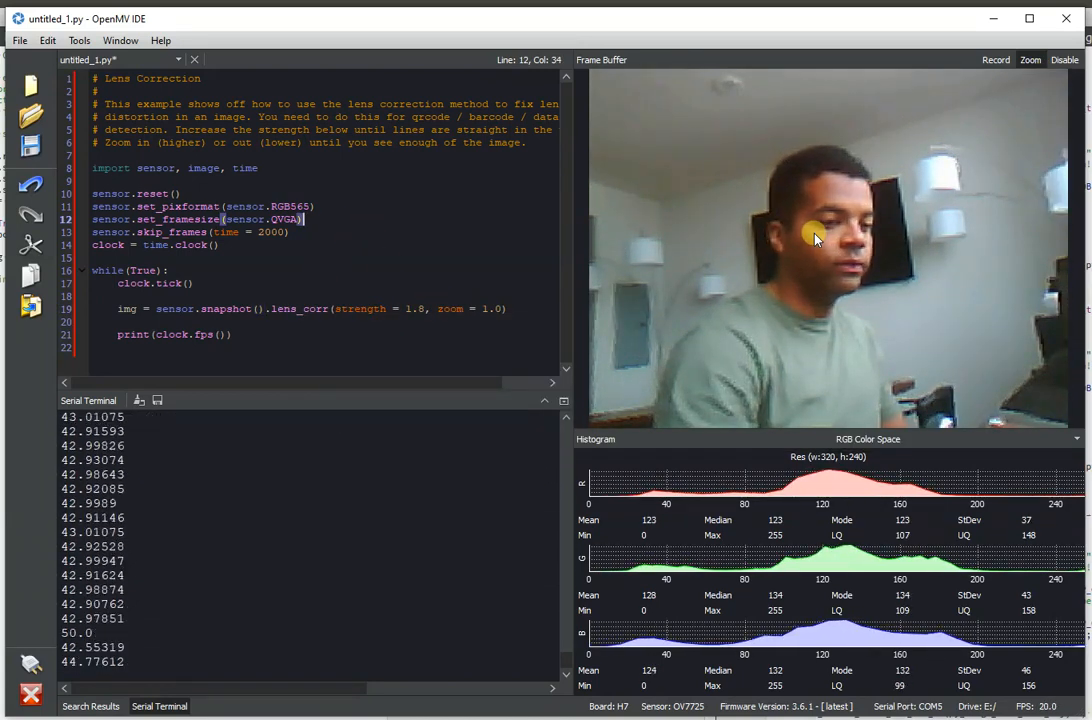
{"action": "mouse_move", "coordinate": [364, 246]}
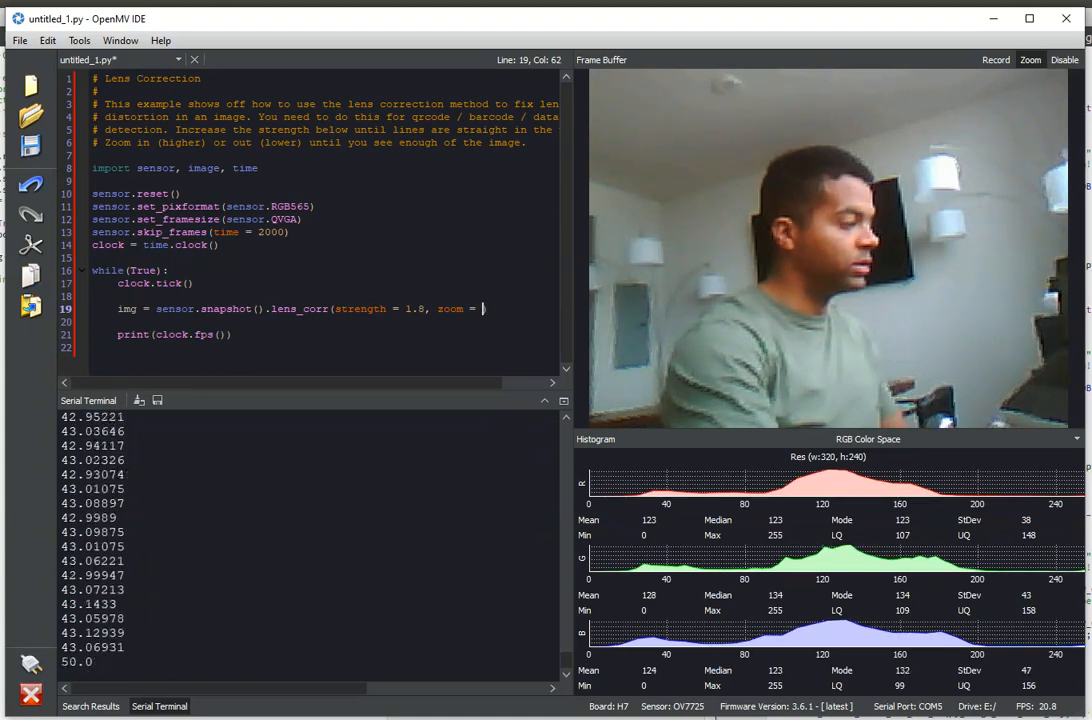
Try lens correction at zoom 0.5, restore 1.0, stop it, and view rotation_correction.py.
{"action": "type", "text": "0.5)"}
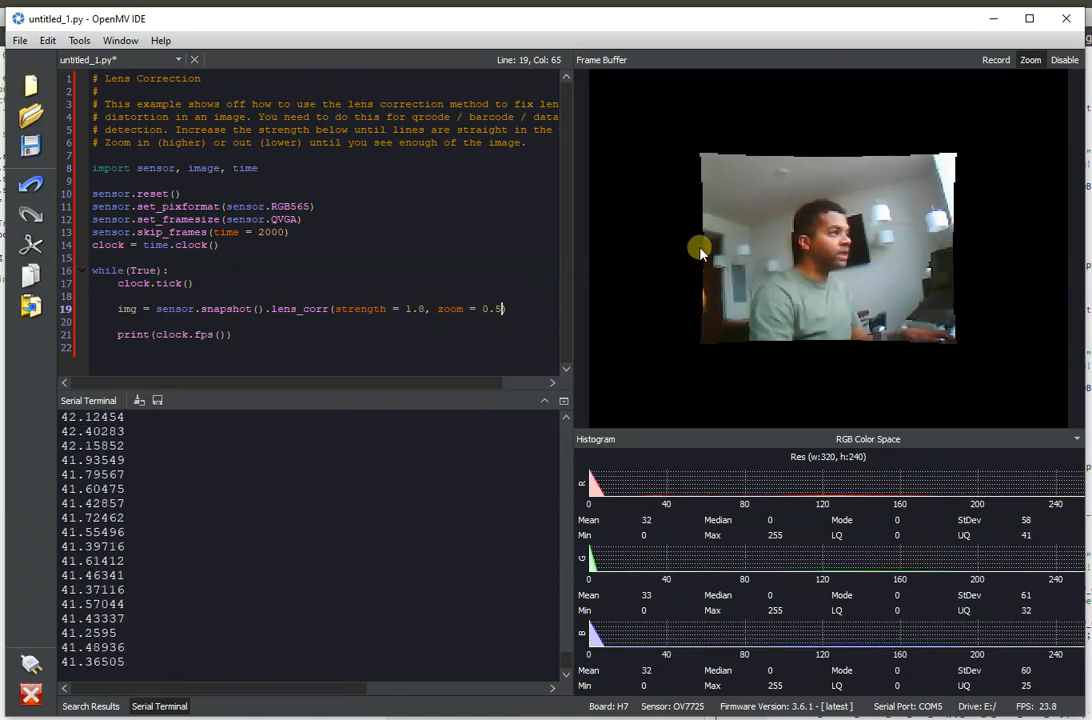
{"action": "mouse_move", "coordinate": [462, 304]}
{"action": "type", "text": "2"}
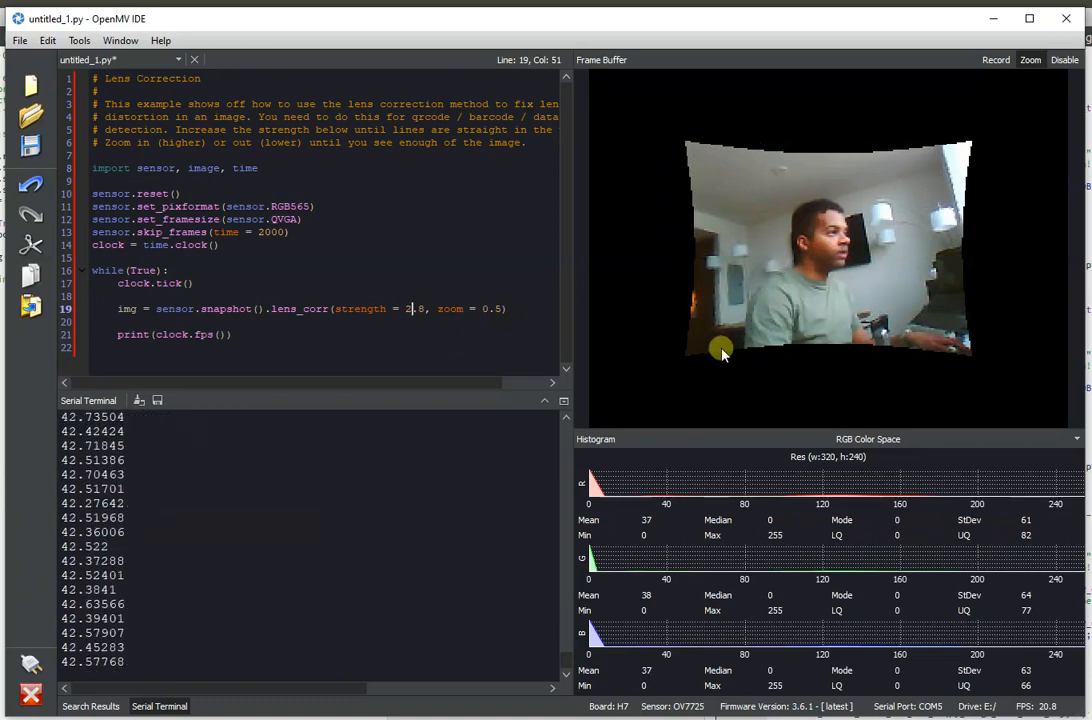
{"action": "mouse_move", "coordinate": [866, 156]}
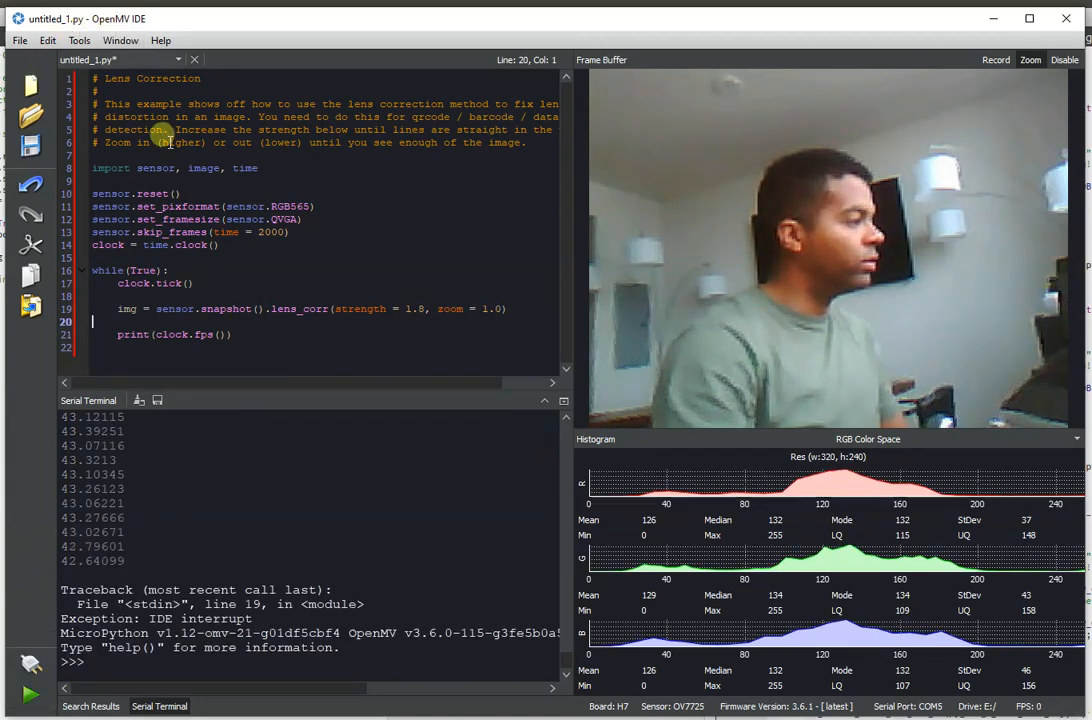
{"action": "left_click", "coordinate": [162, 130]}
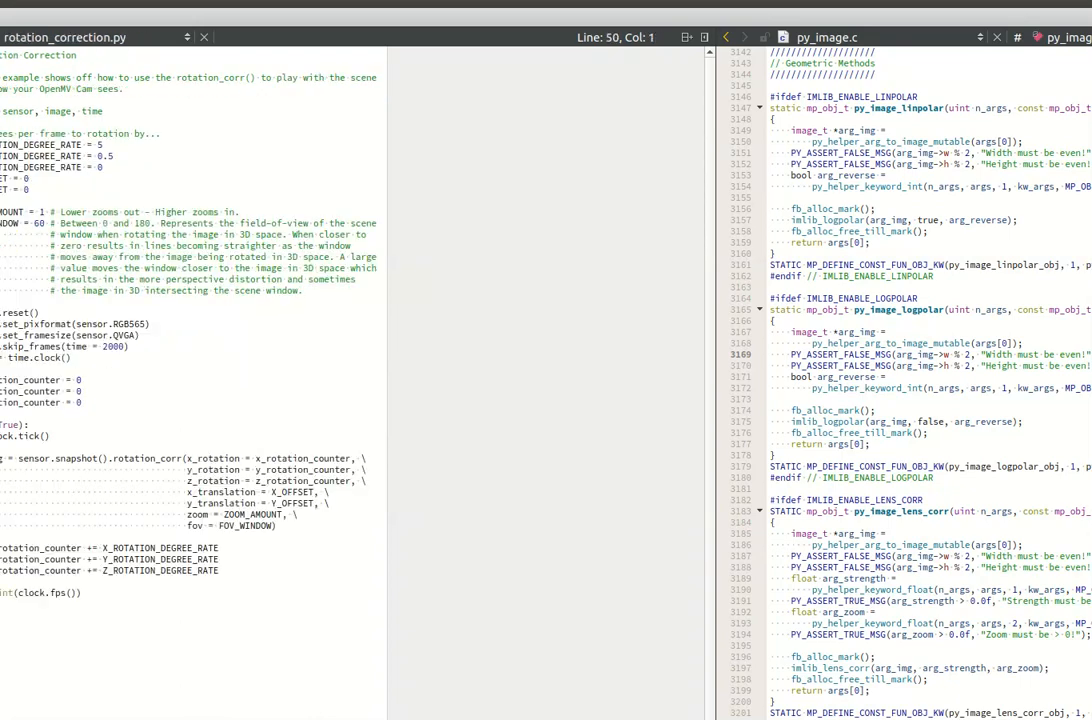
Return to OpenMV IDE with the rotation correction example loaded and running.
{"action": "key", "text": "ctrl+a"}
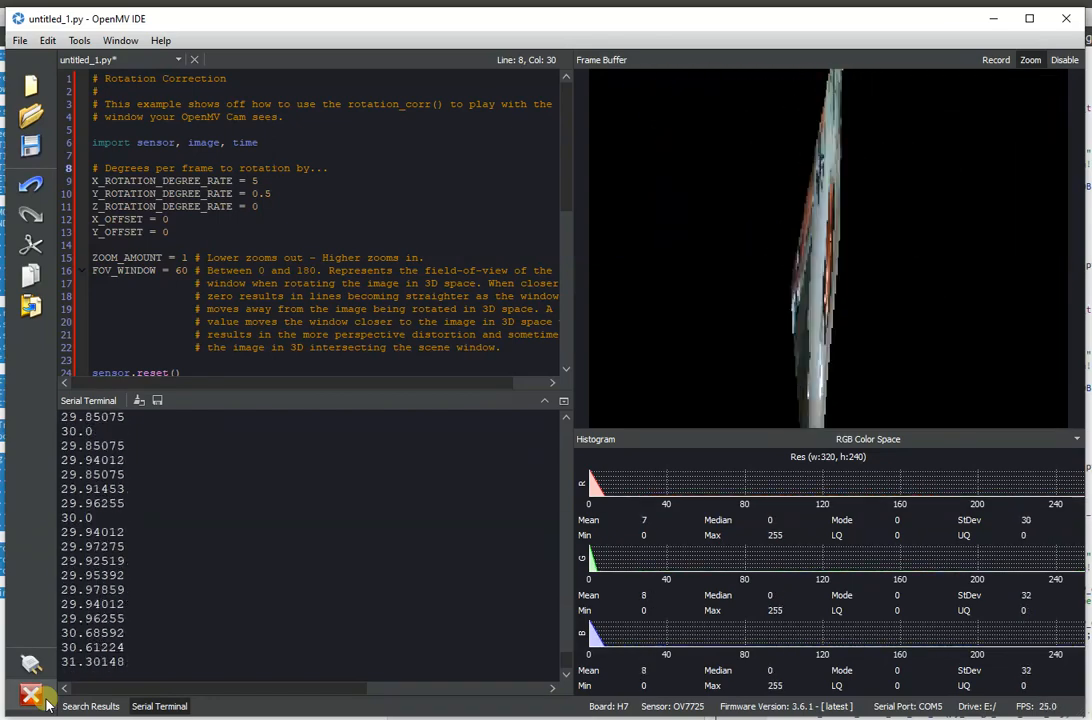
Stop rotation correction and load the corner-based perspective correction example.
{"action": "left_click", "coordinate": [32, 696]}
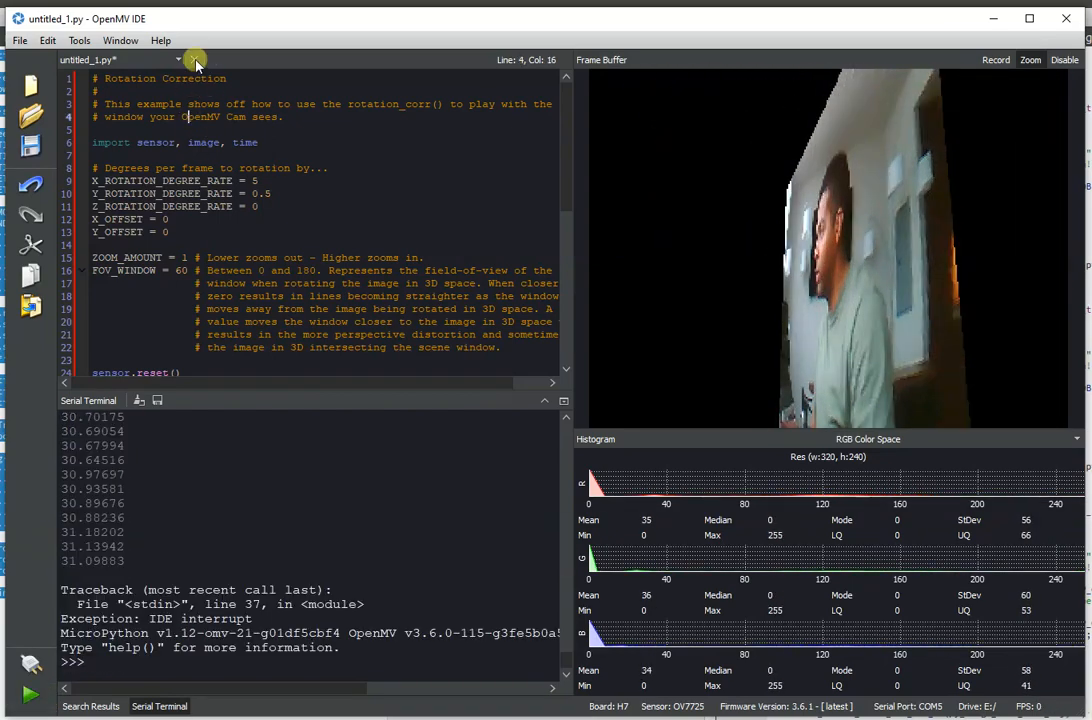
{"action": "left_click", "coordinate": [194, 60]}
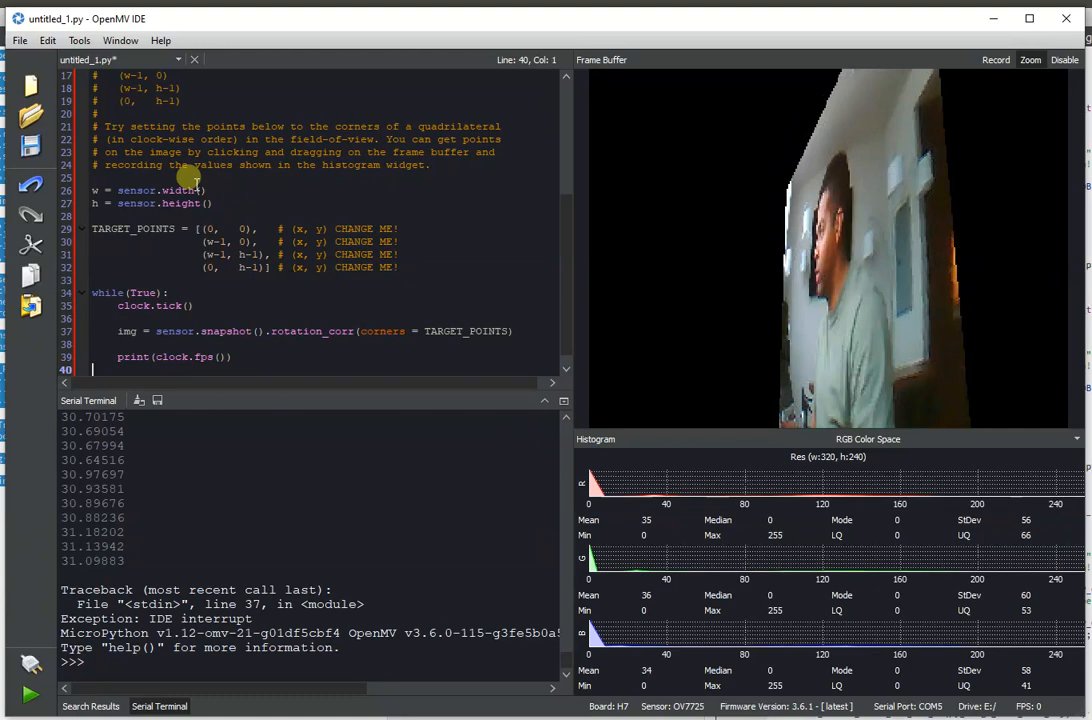
{"action": "left_click", "coordinate": [212, 268]}
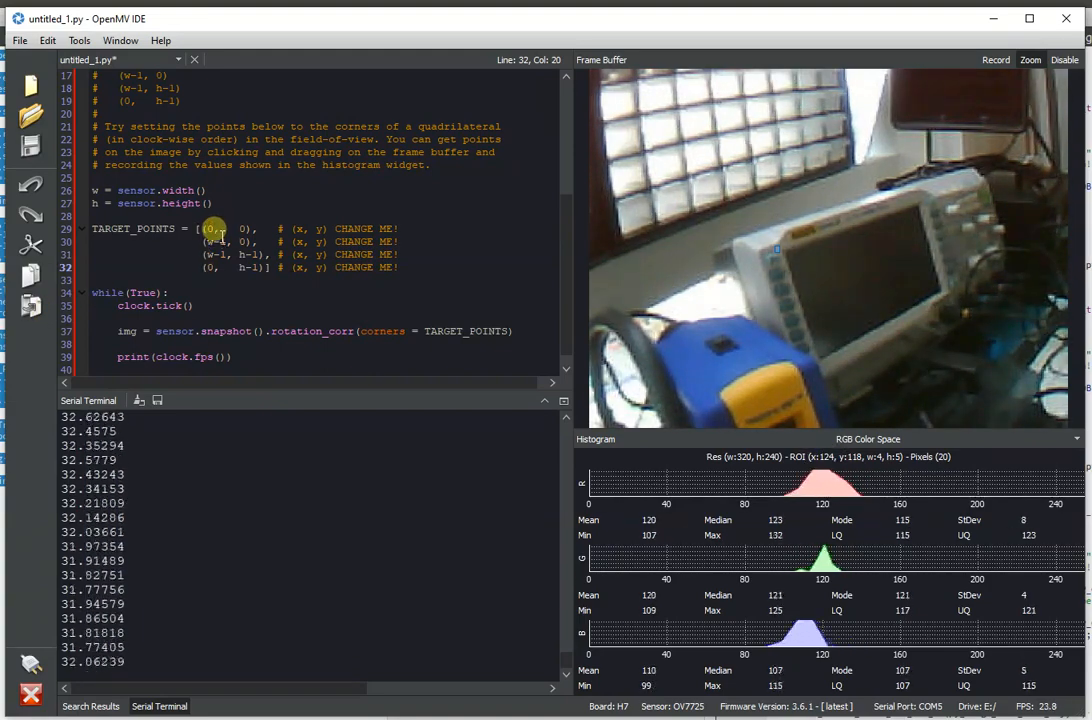
Set TARGET_POINTS corners to (124,118), (224,85), (244,149), (150,196), then stop the script.
{"action": "type", "text": "124,"}
{"action": "type", "text": "158"}
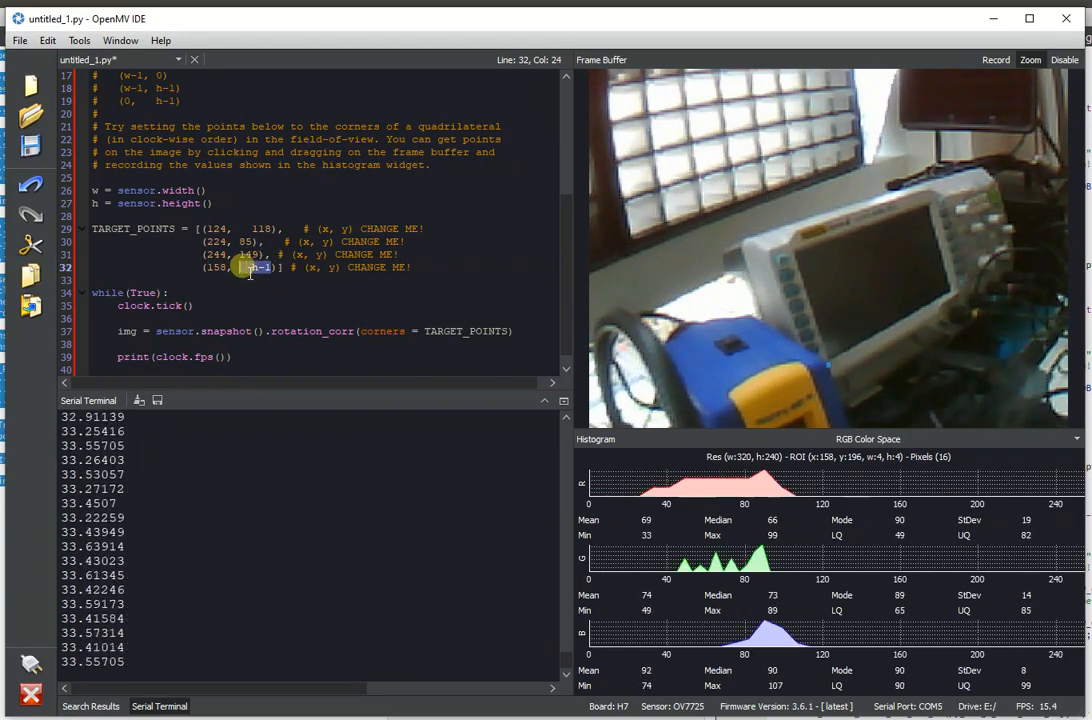
{"action": "type", "text": "196"}
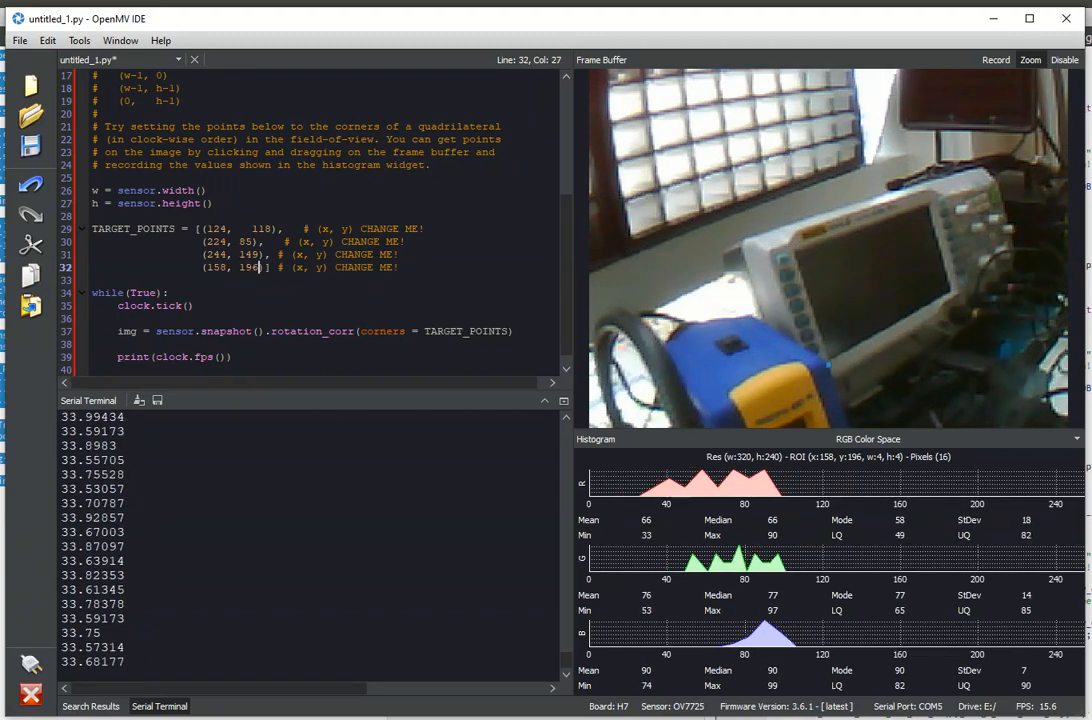
{"action": "left_click", "coordinate": [96, 344]}
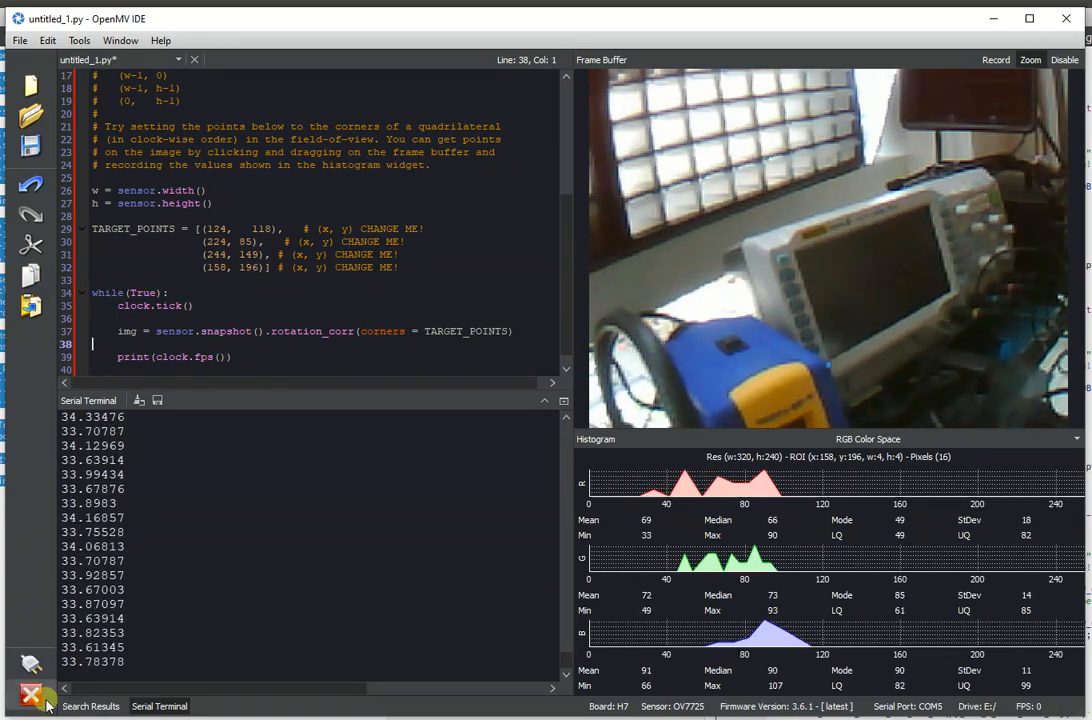
Run perspective correction with the new corners and paste the rotation_corr example below it.
{"action": "left_click", "coordinate": [32, 694]}
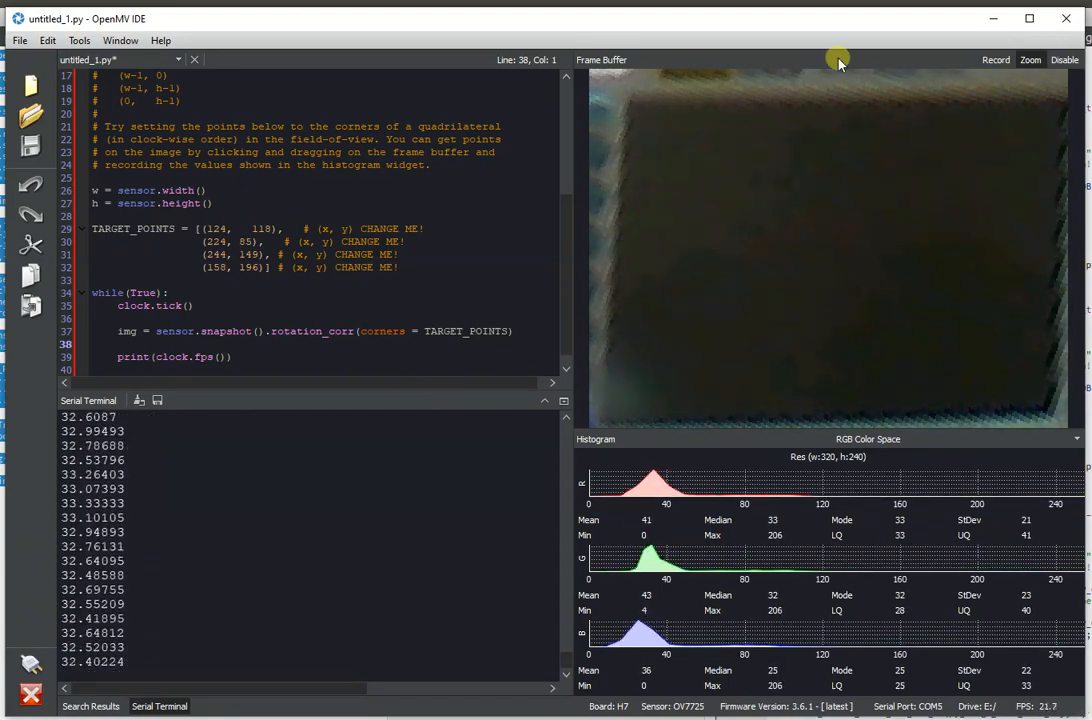
{"action": "mouse_move", "coordinate": [778, 232]}
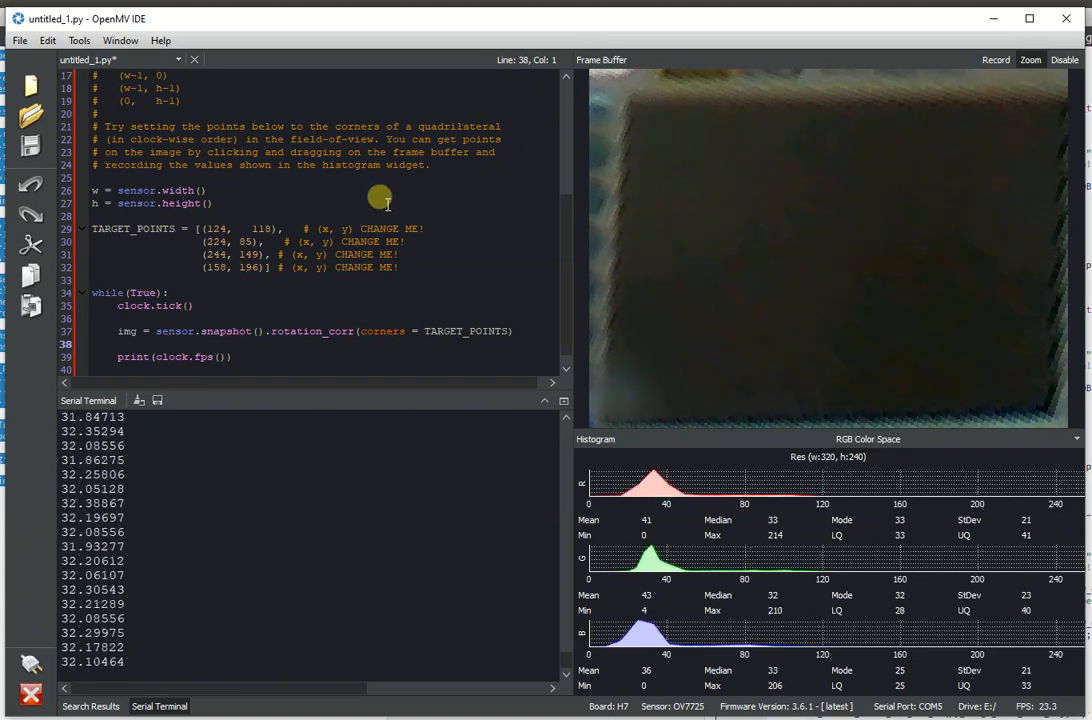
{"action": "left_click", "coordinate": [276, 228]}
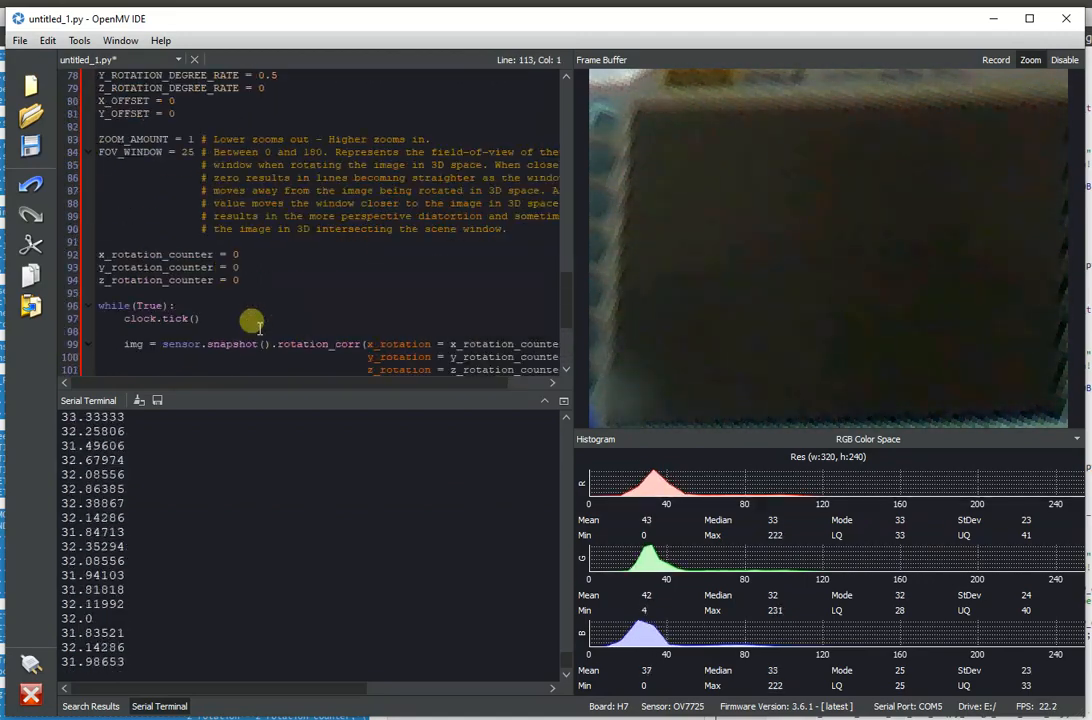
Remove the old perspective code and run the Linear Polar Mapping example.
{"action": "scroll", "scroll_direction": "up", "scroll_amount": 3}
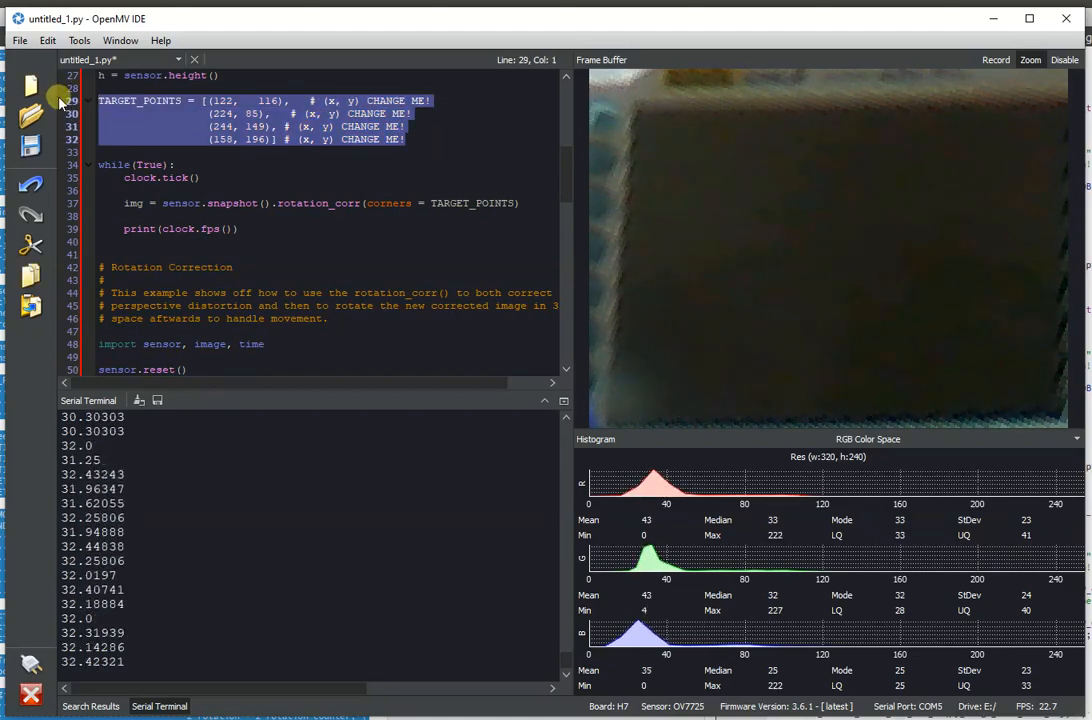
{"action": "key", "text": "ctrl+a"}
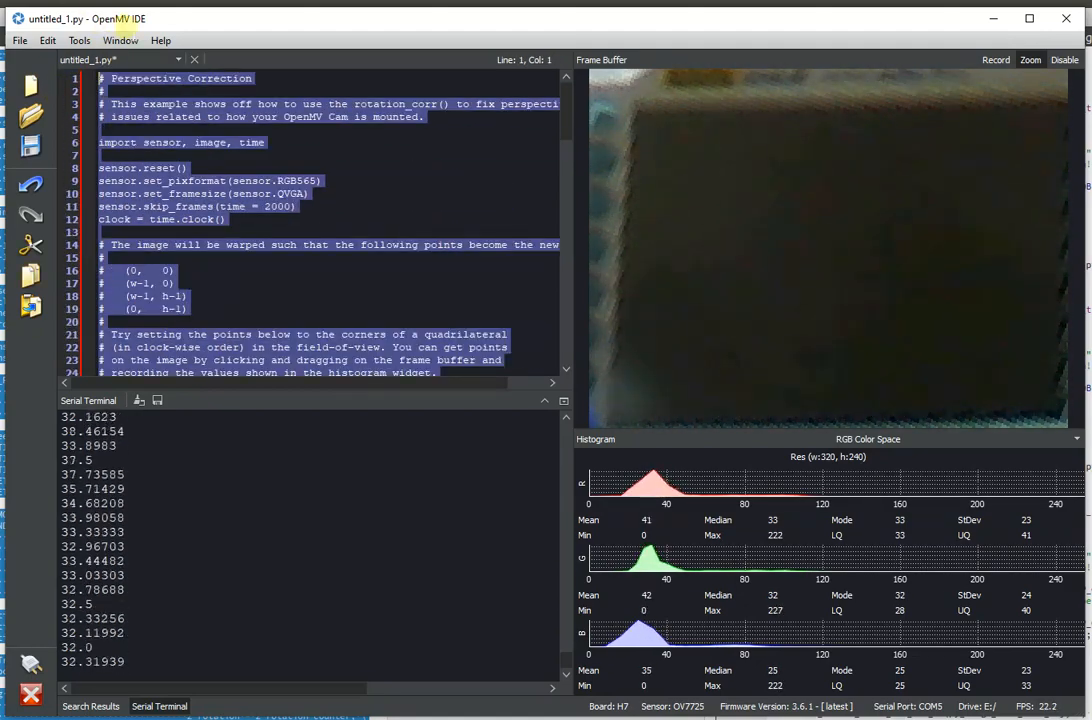
{"action": "scroll", "scroll_direction": "down", "scroll_amount": 3}
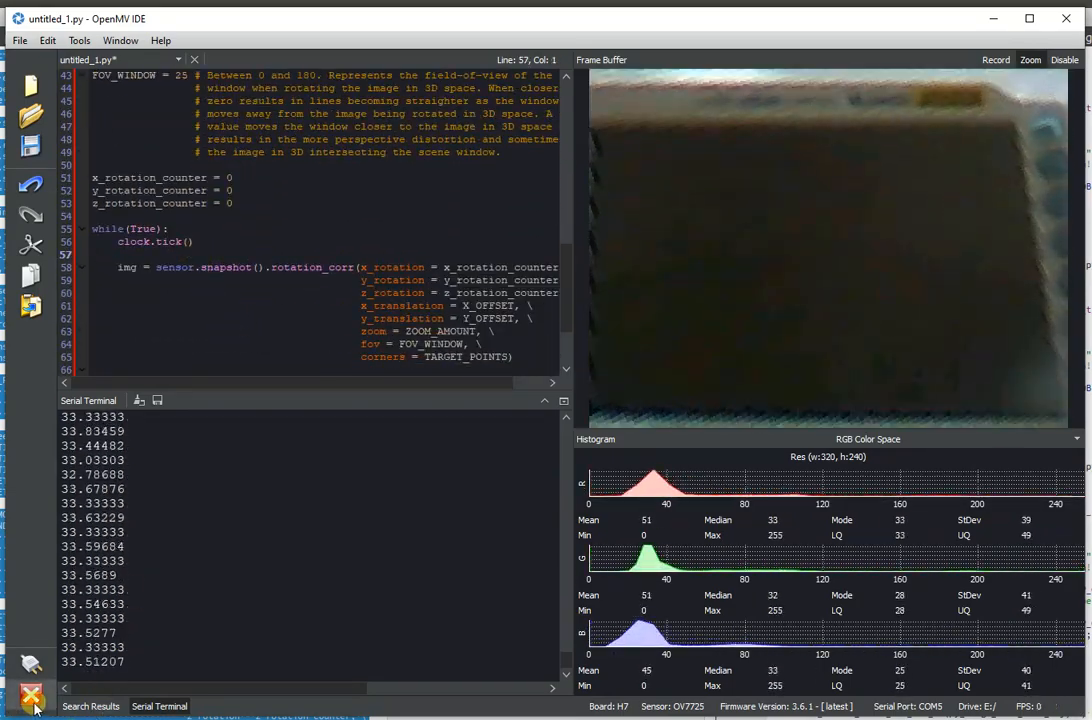
{"action": "left_click", "coordinate": [32, 692]}
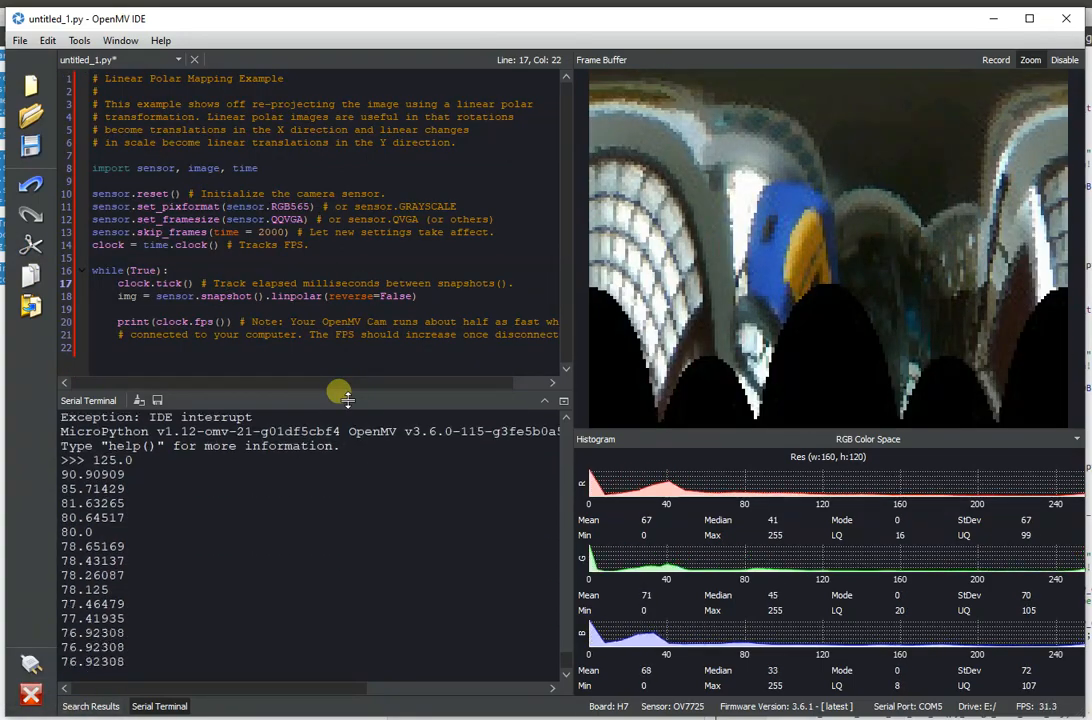
{"action": "left_click", "coordinate": [312, 218]}
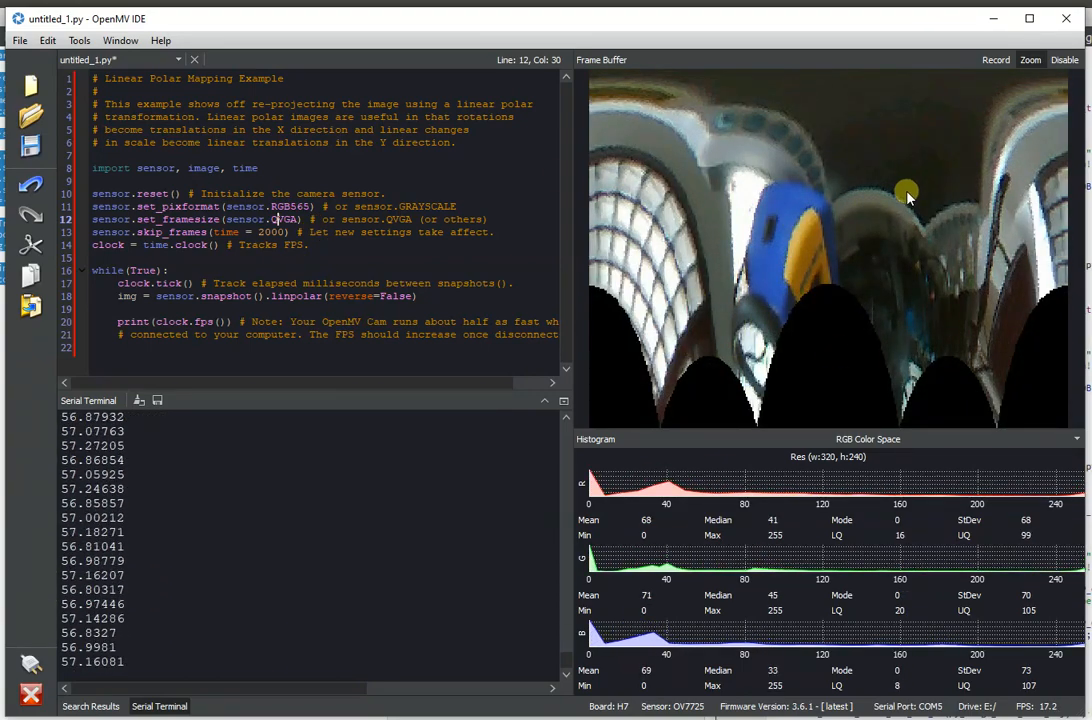
{"action": "mouse_move", "coordinate": [784, 292]}
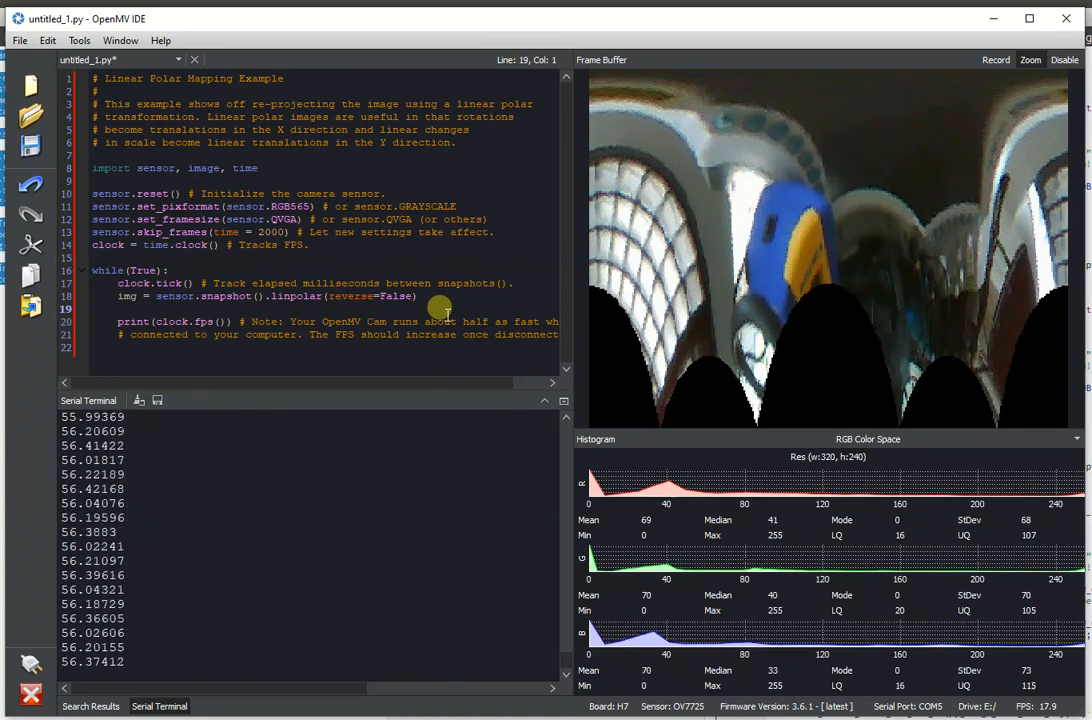
{"action": "mouse_move", "coordinate": [850, 348]}
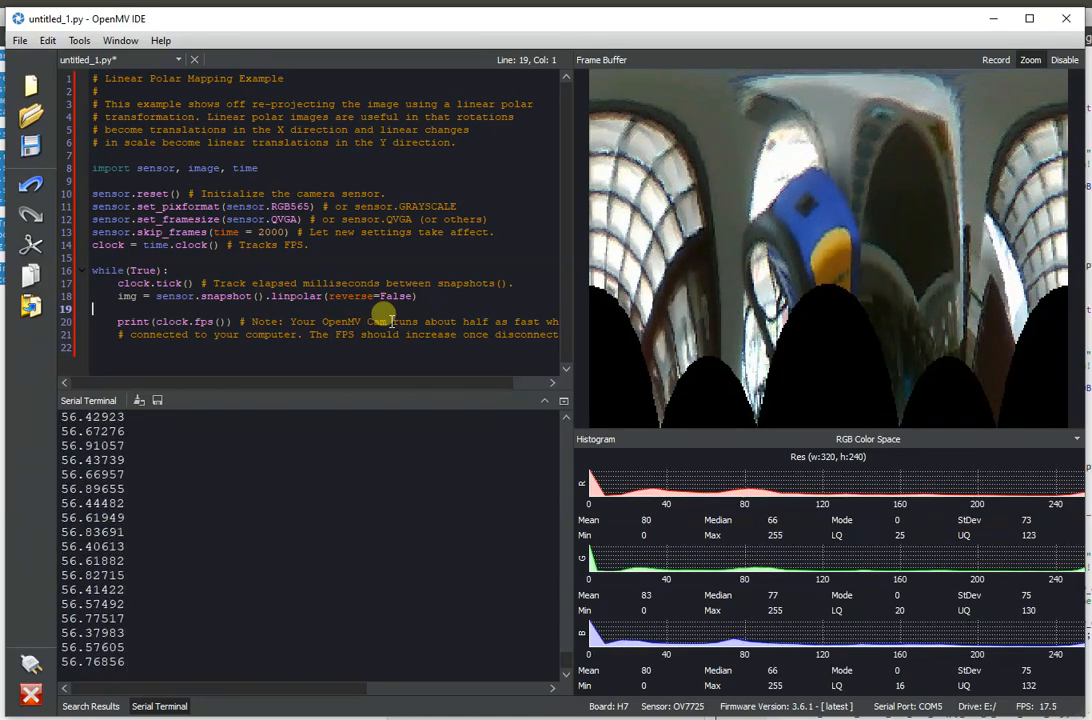
{"action": "mouse_move", "coordinate": [784, 252]}
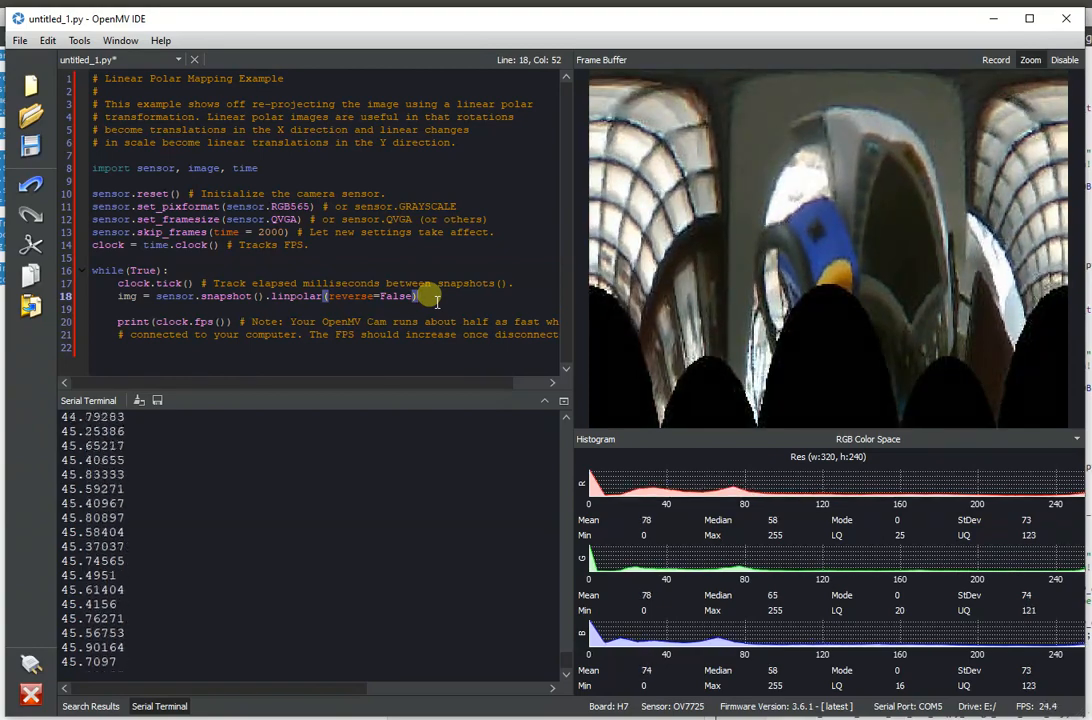
Change the linpolar call to logpolar(reverse=True) and run it.
{"action": "left_click", "coordinate": [304, 296]}
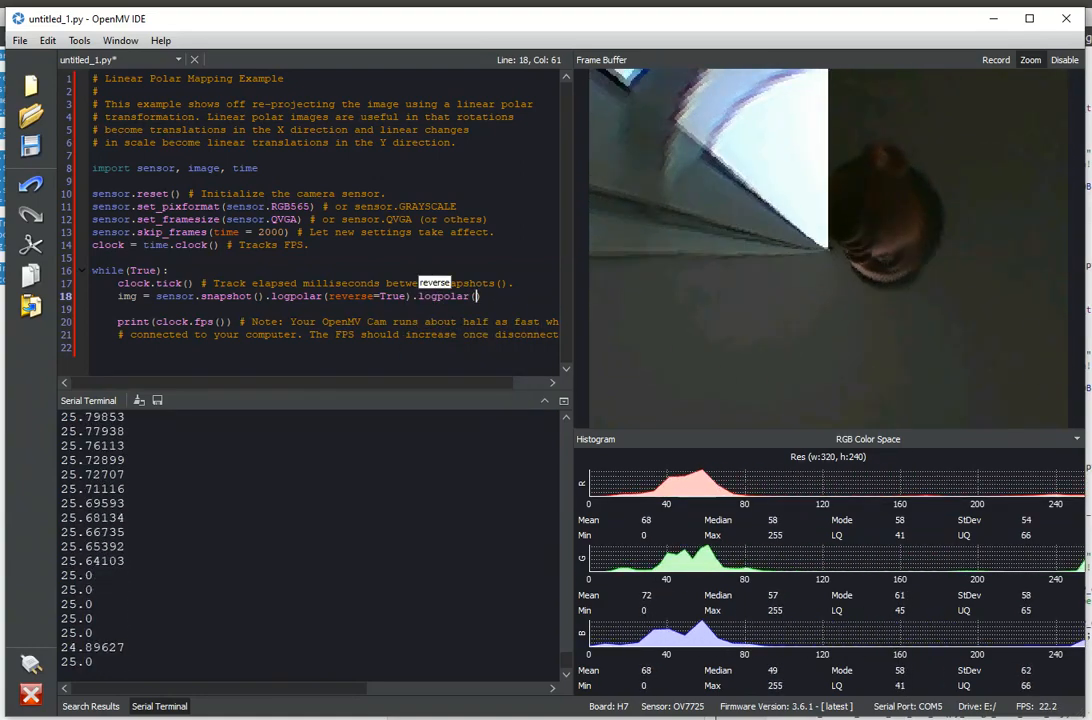
Chain a second mapping with reverse=False to restore a normal view, then stop the script.
{"action": "type", "text": "reverse=False"}
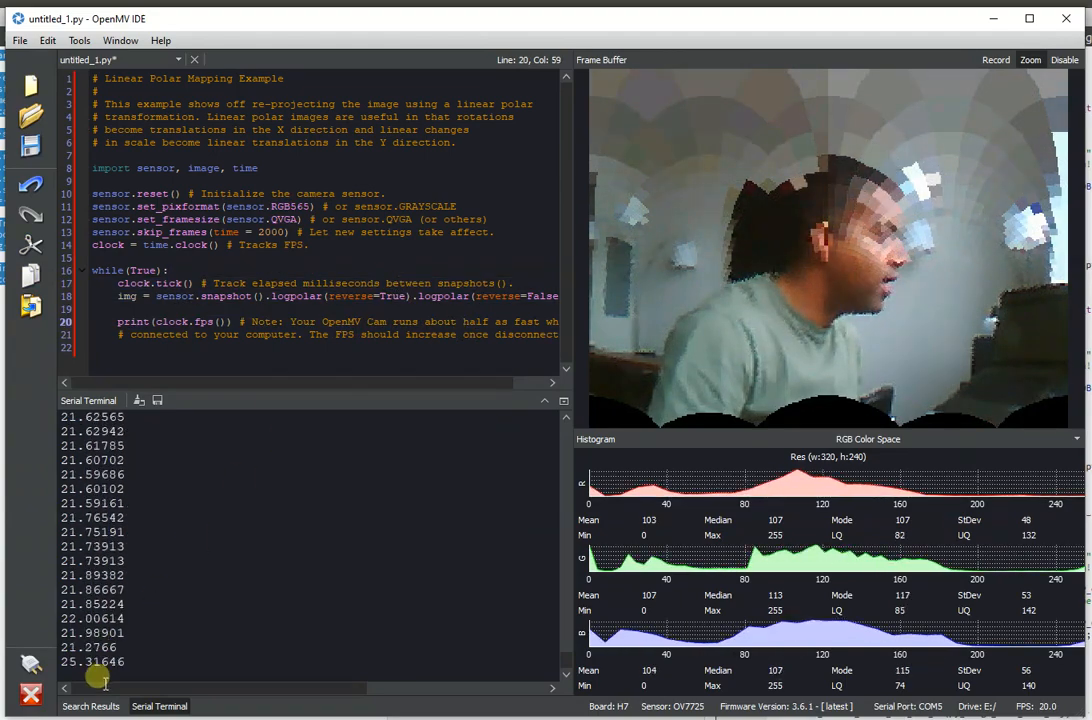
{"action": "left_click", "coordinate": [30, 664]}
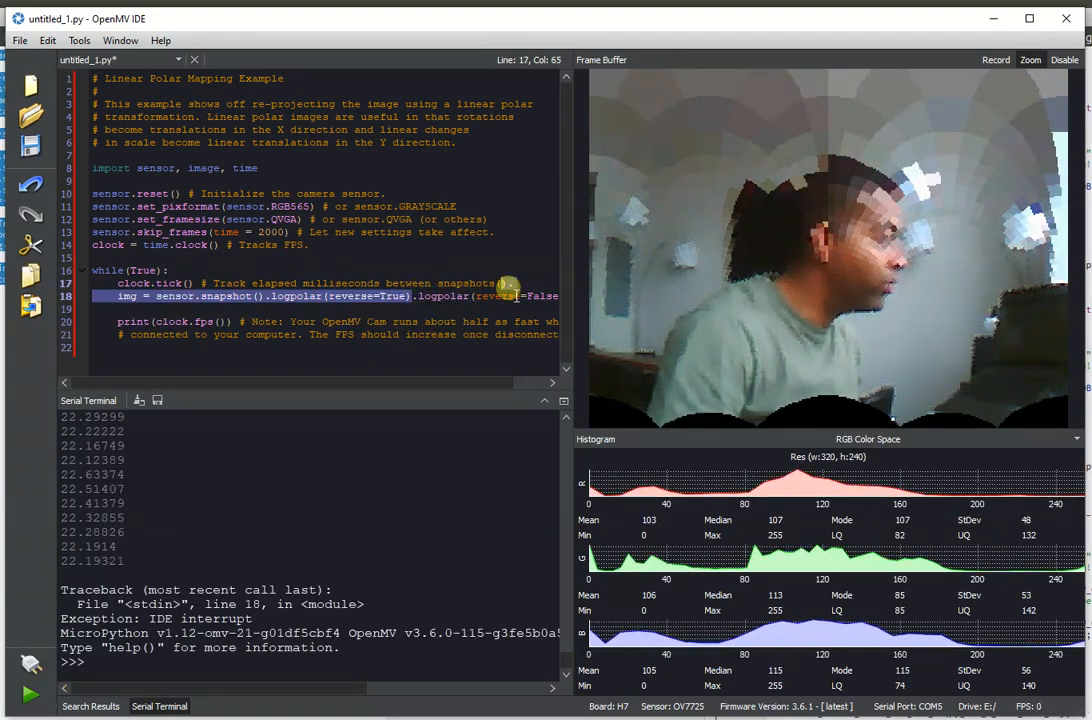